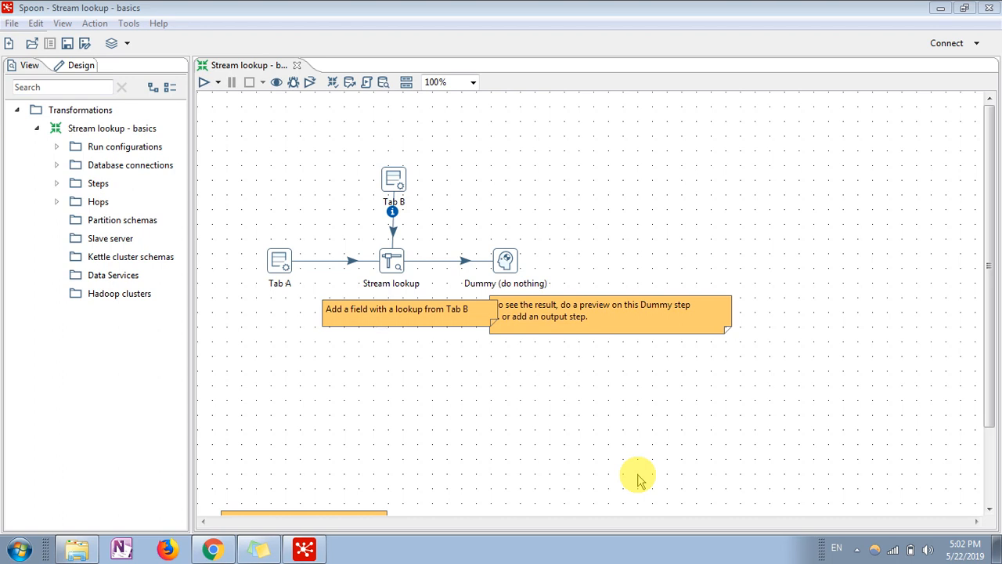
mouse_move(285, 239)
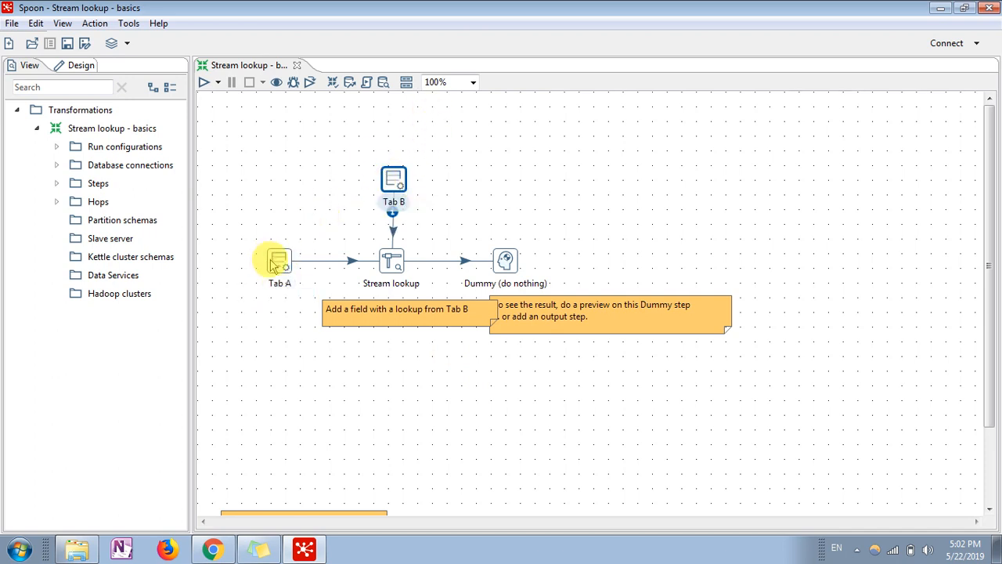
Inspect the Tab A step's fields, including Benutzer, and preview its generated rows.
click(279, 260)
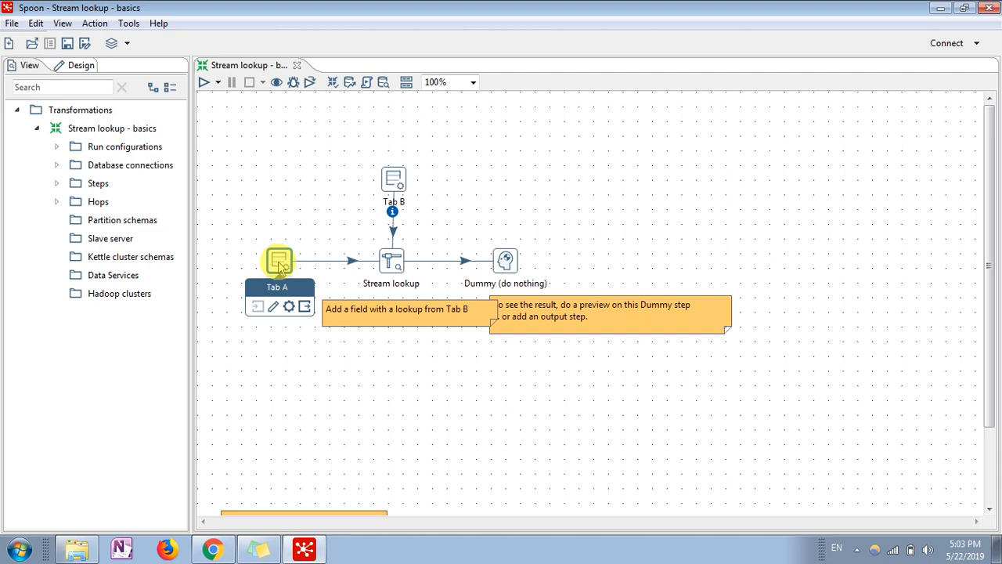
double_click(279, 260)
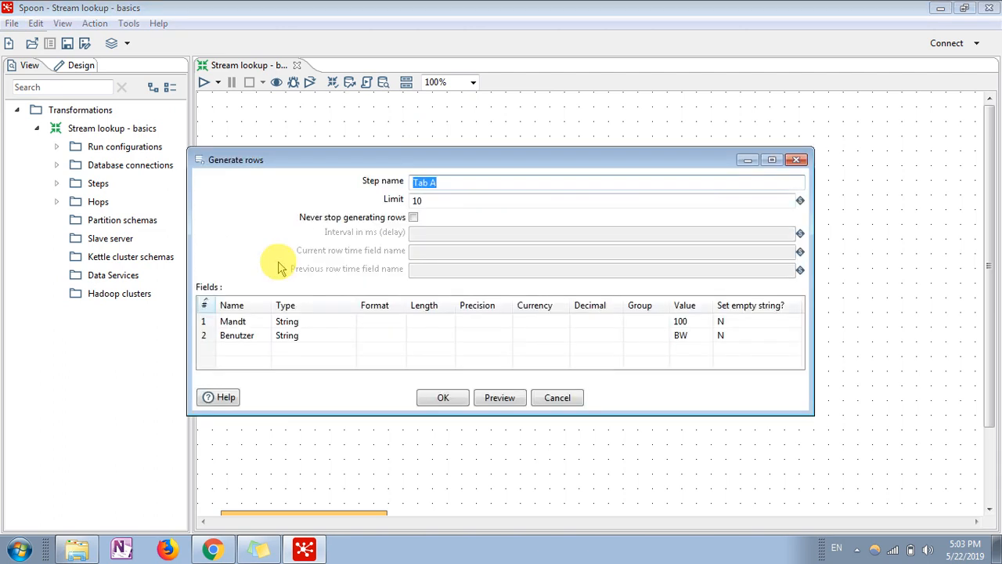
mouse_move(253, 170)
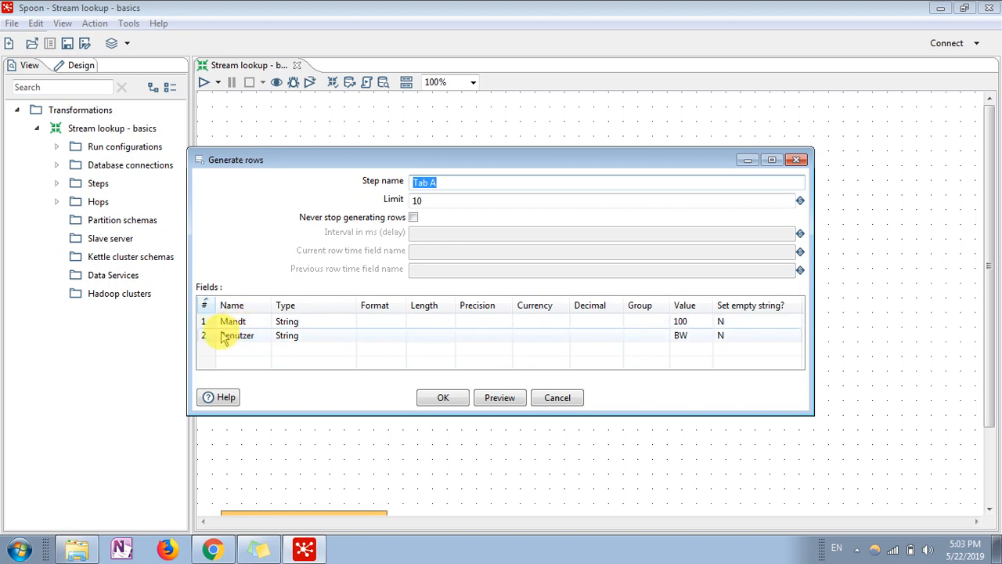
click(233, 321)
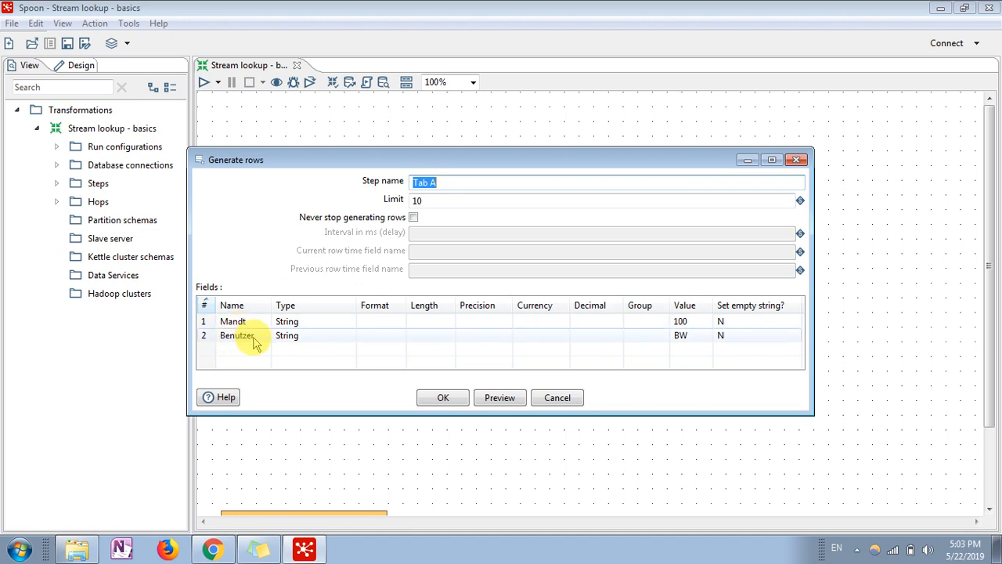
mouse_move(640, 305)
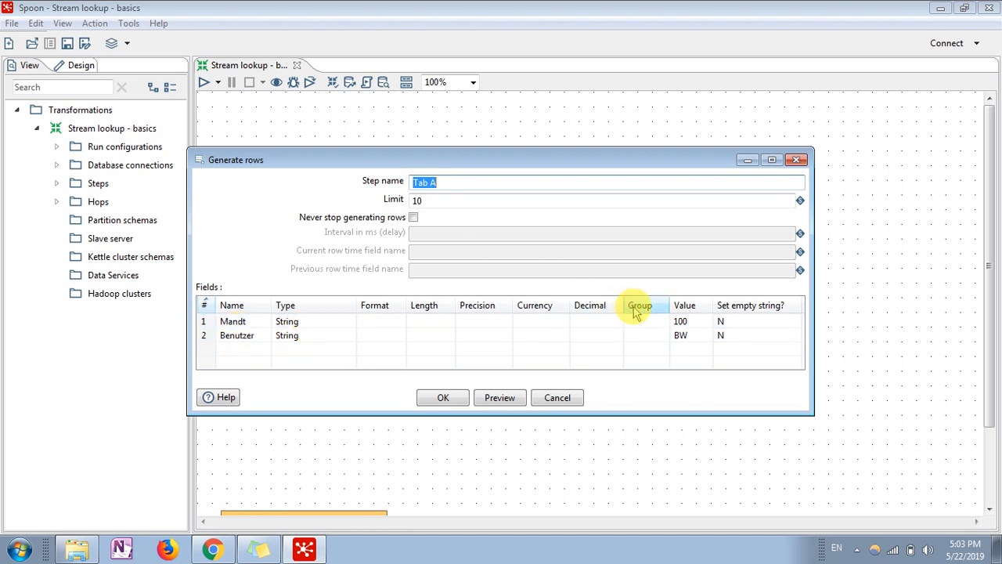
mouse_move(523, 266)
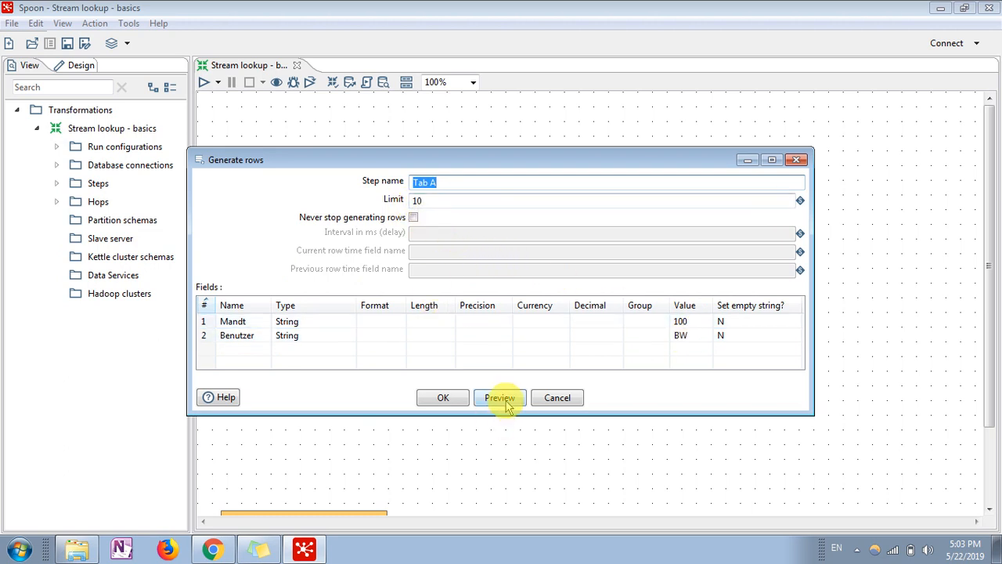
click(499, 397)
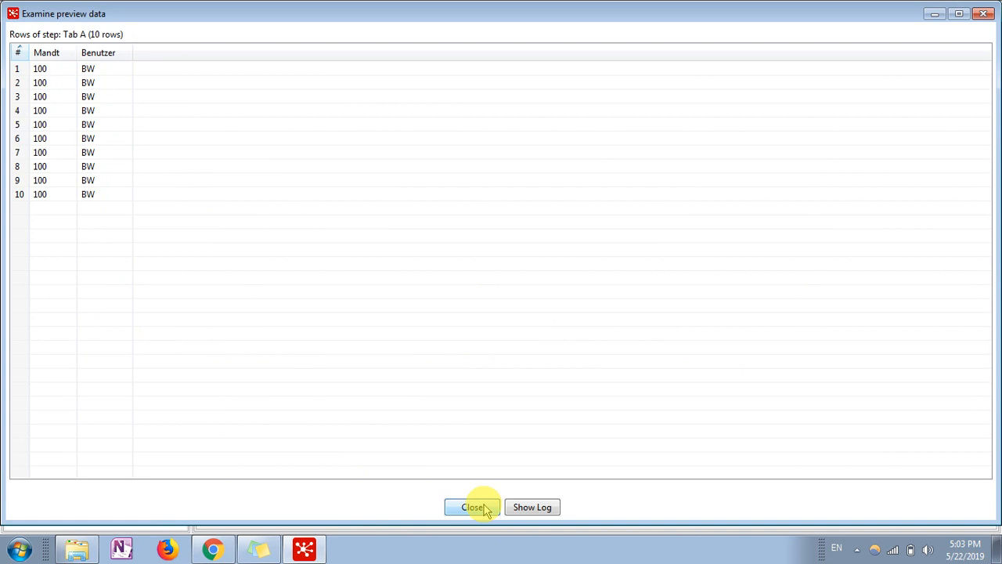
click(472, 507)
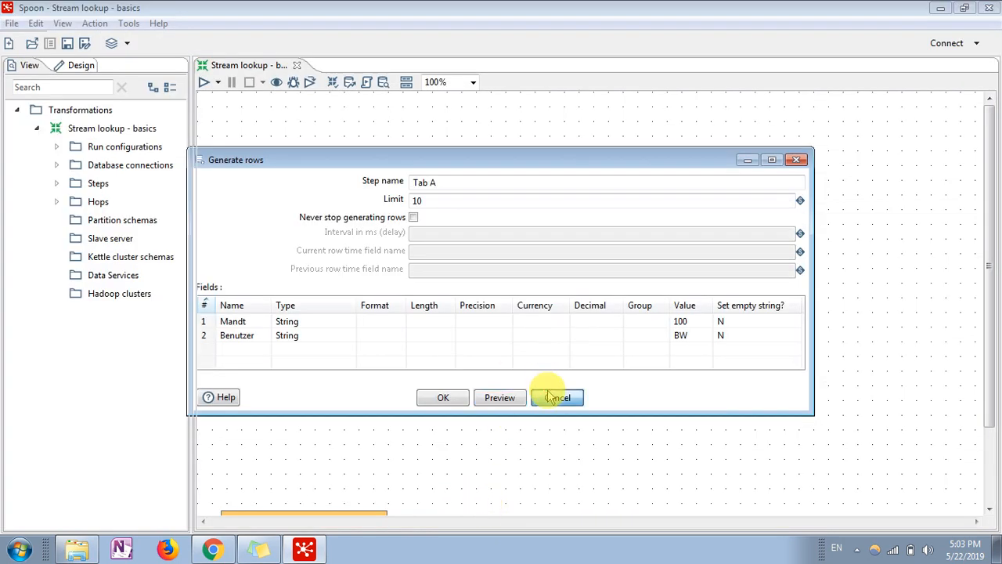
click(557, 397)
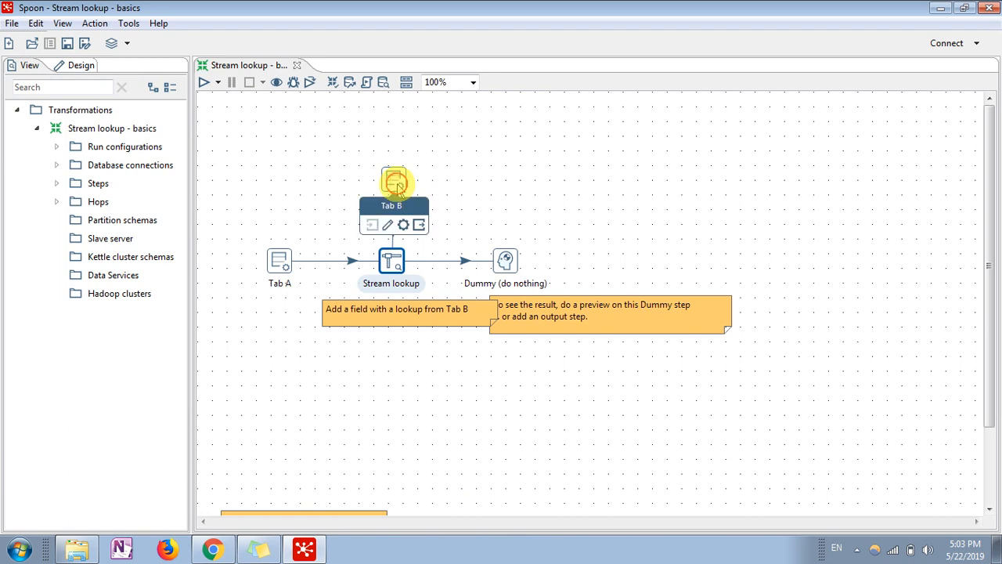
Inspect the Tab B step's fields, including B_Zusatz, and preview its generated rows.
double_click(390, 184)
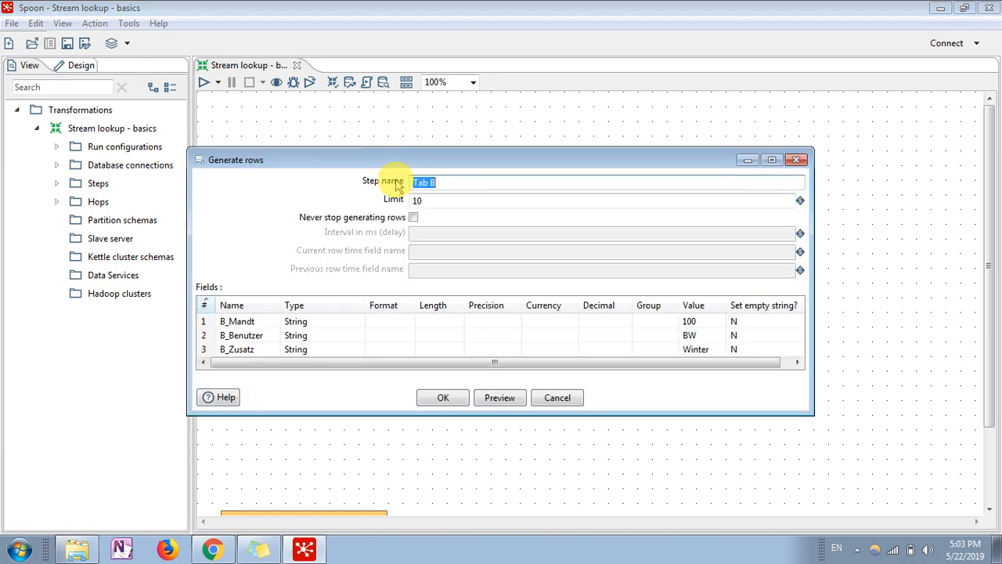
mouse_move(251, 321)
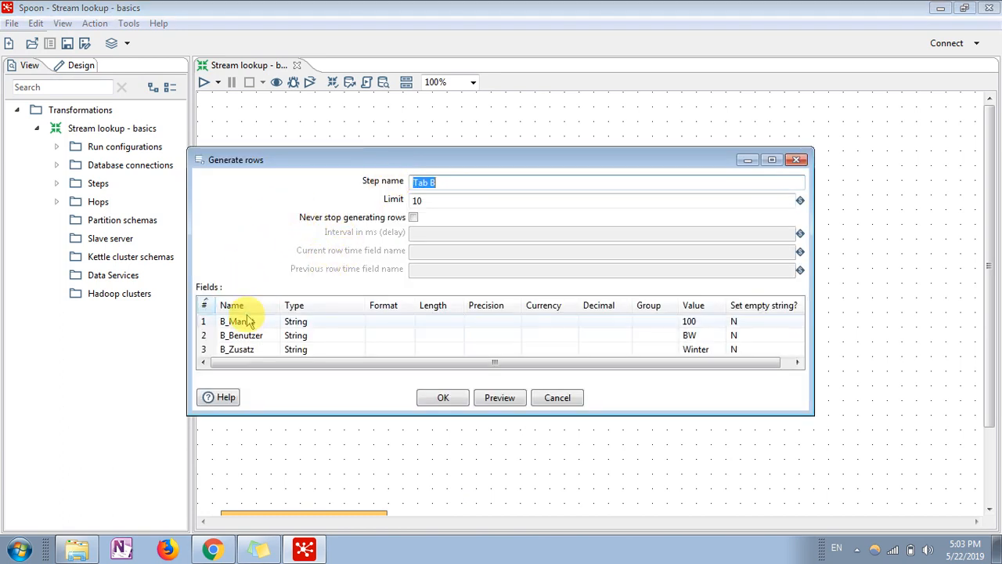
mouse_move(353, 171)
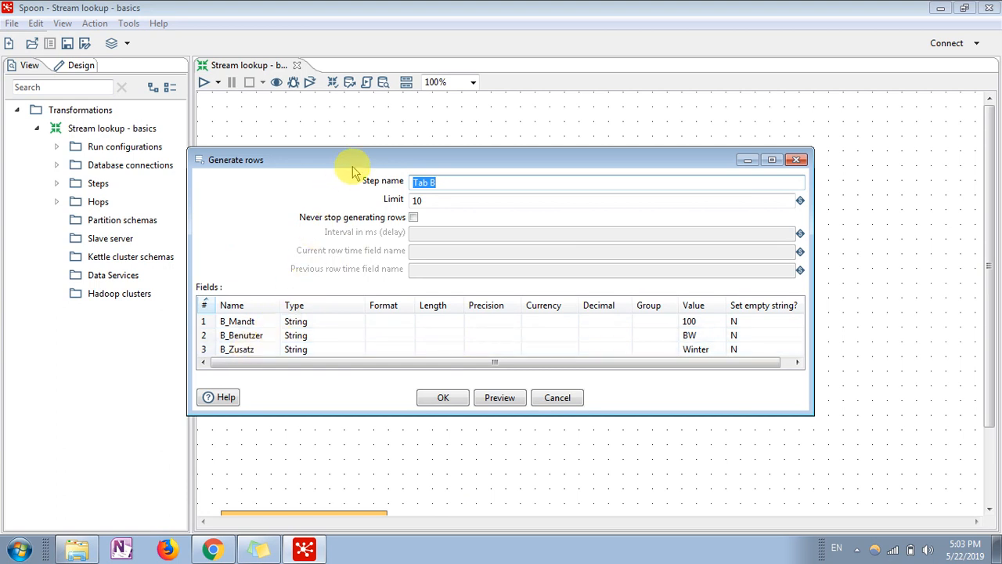
click(772, 160)
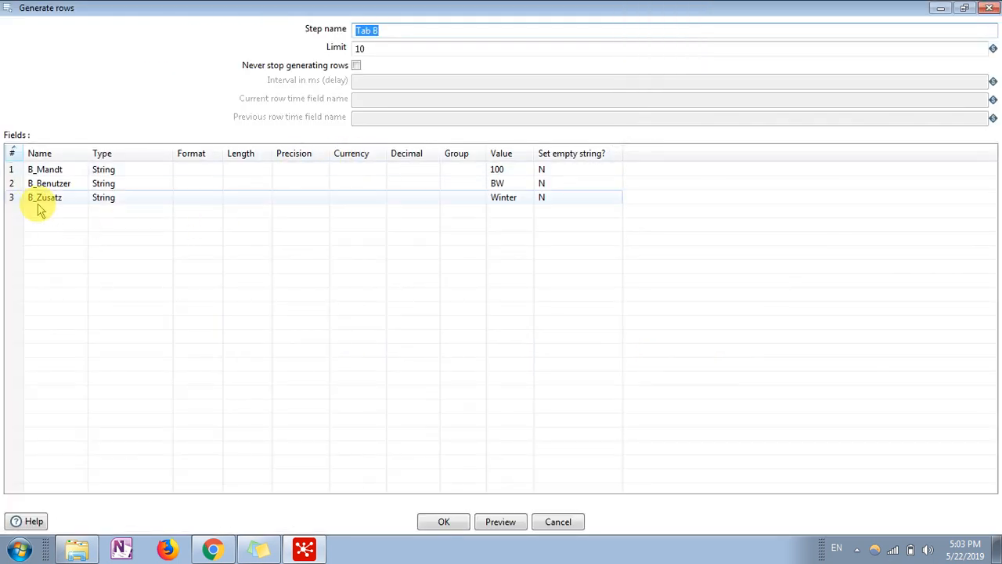
click(45, 198)
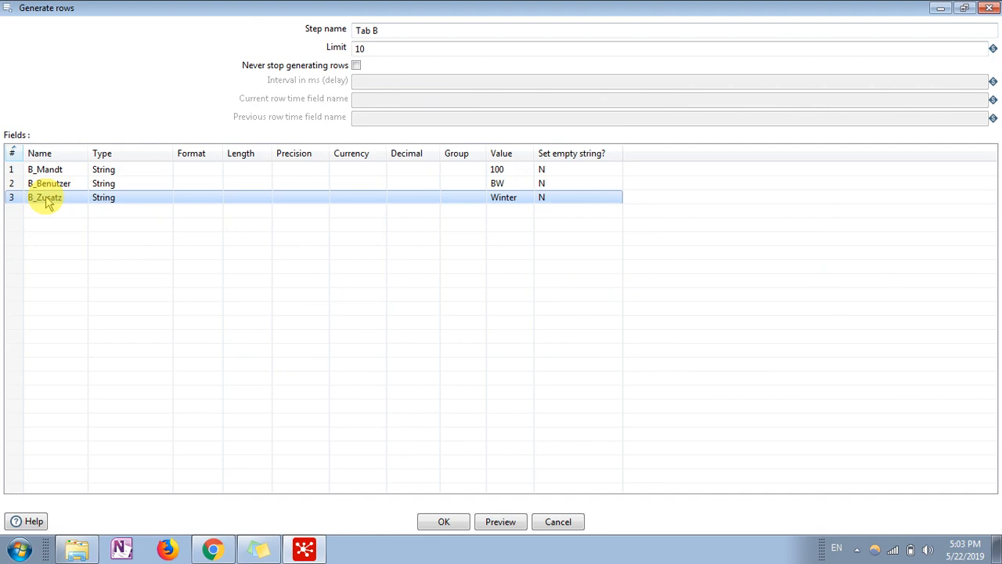
mouse_move(239, 197)
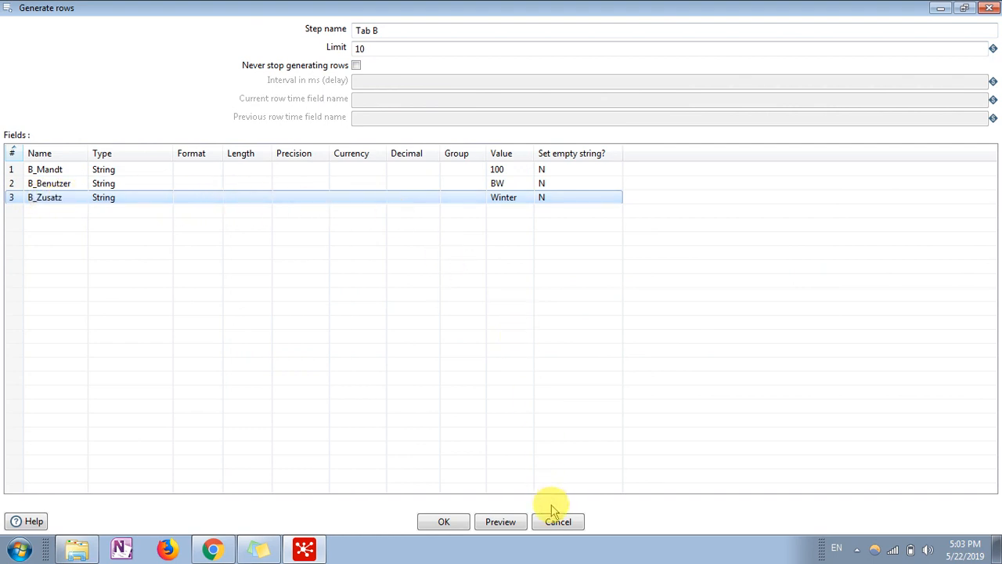
mouse_move(227, 212)
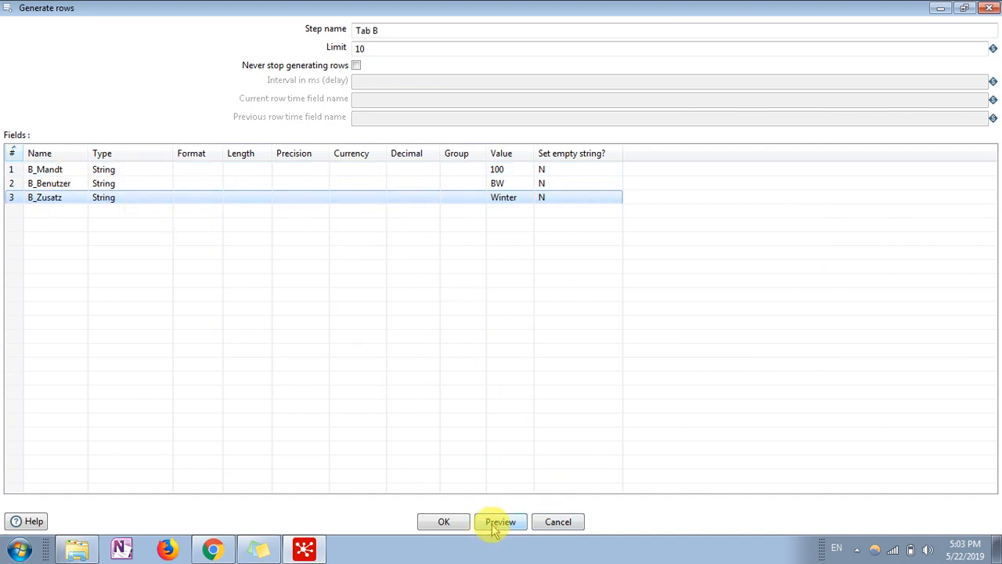
mouse_move(341, 352)
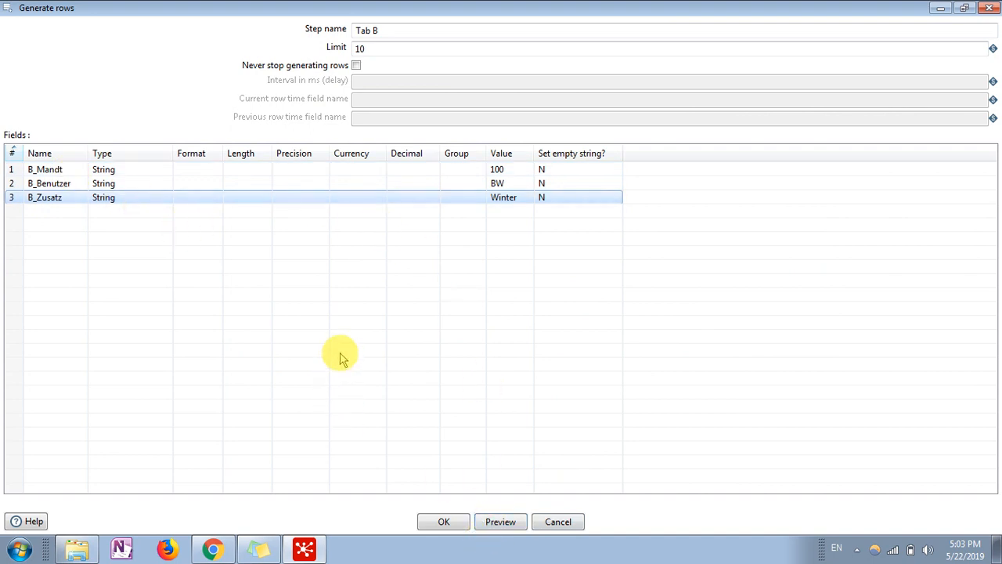
mouse_move(481, 497)
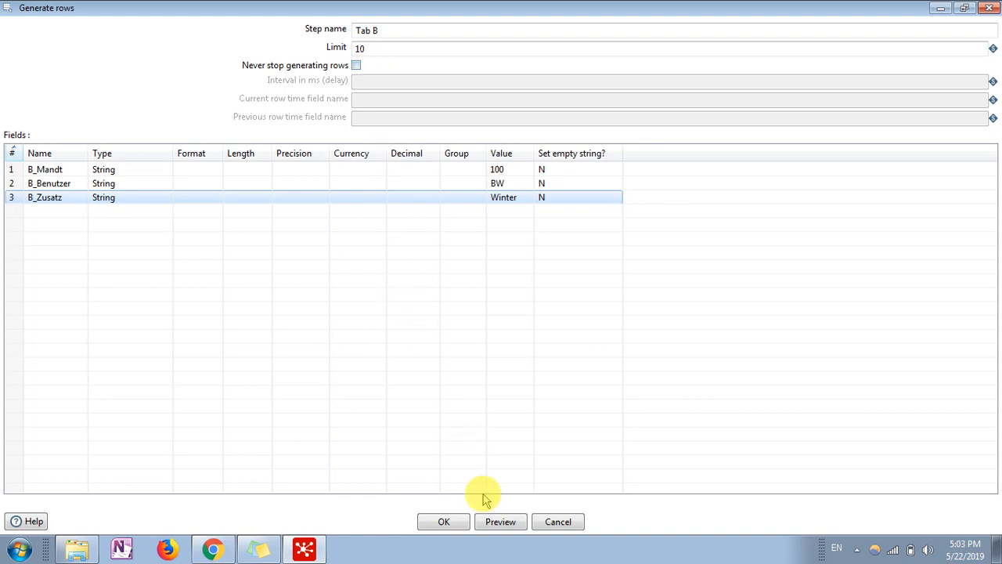
click(500, 522)
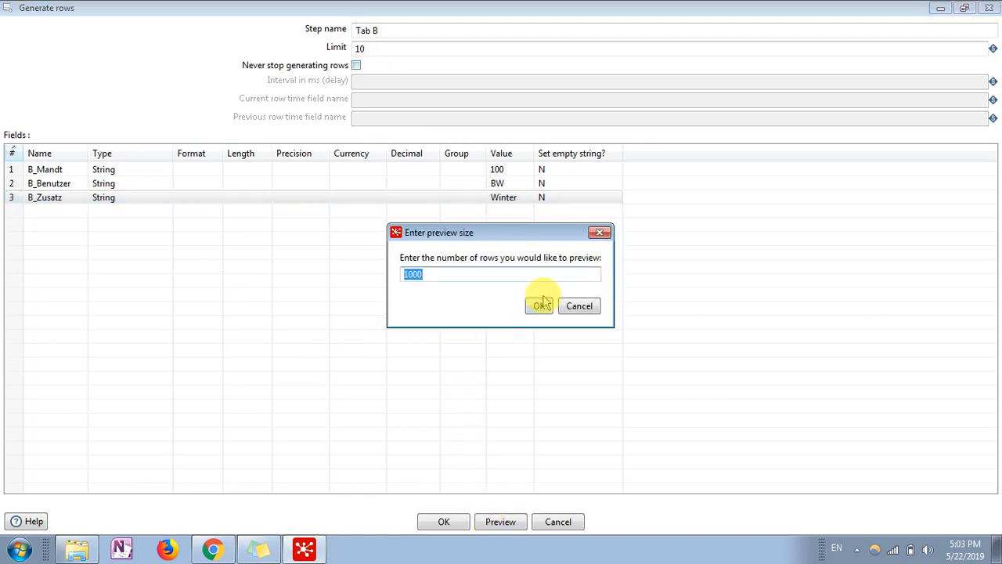
click(539, 305)
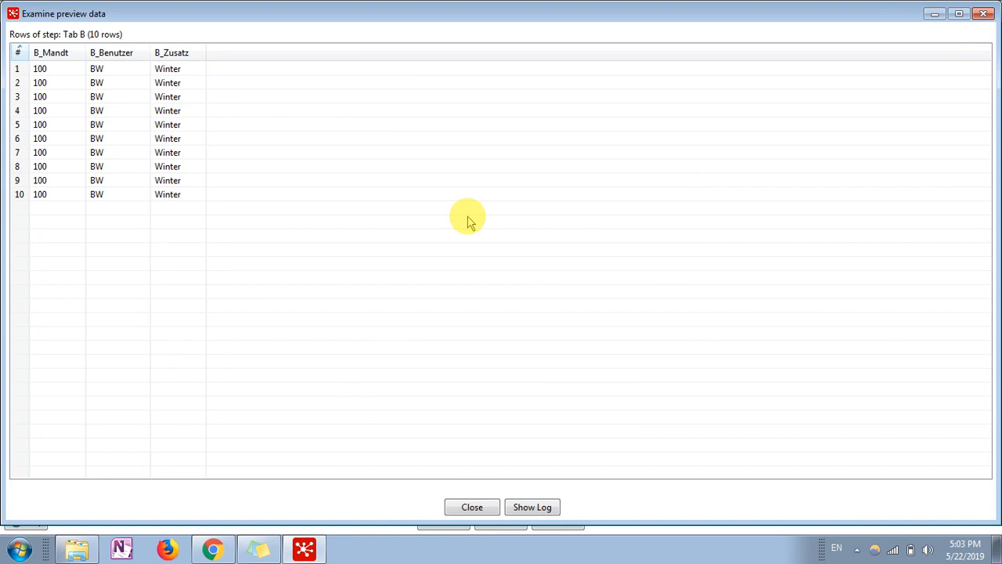
mouse_move(114, 135)
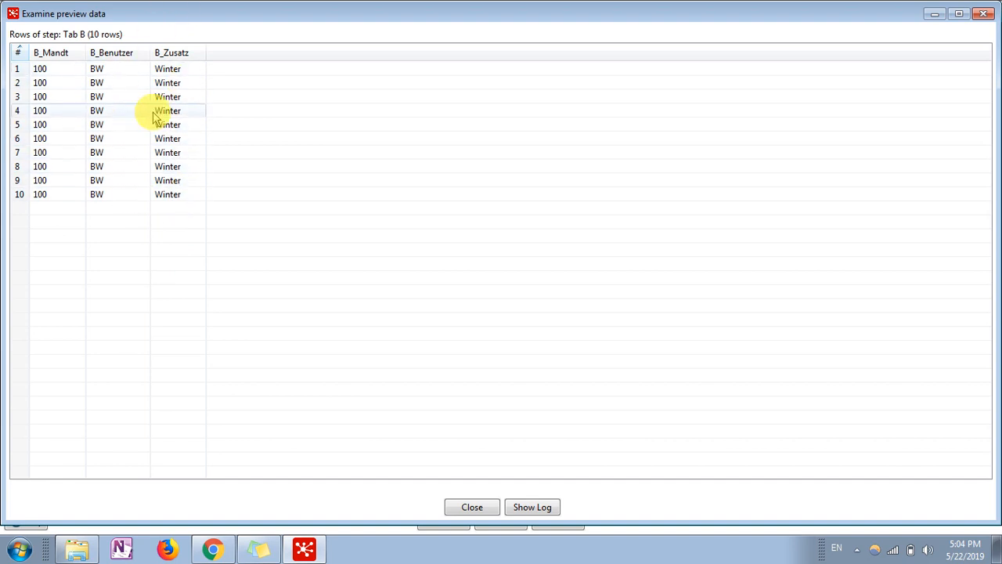
click(471, 506)
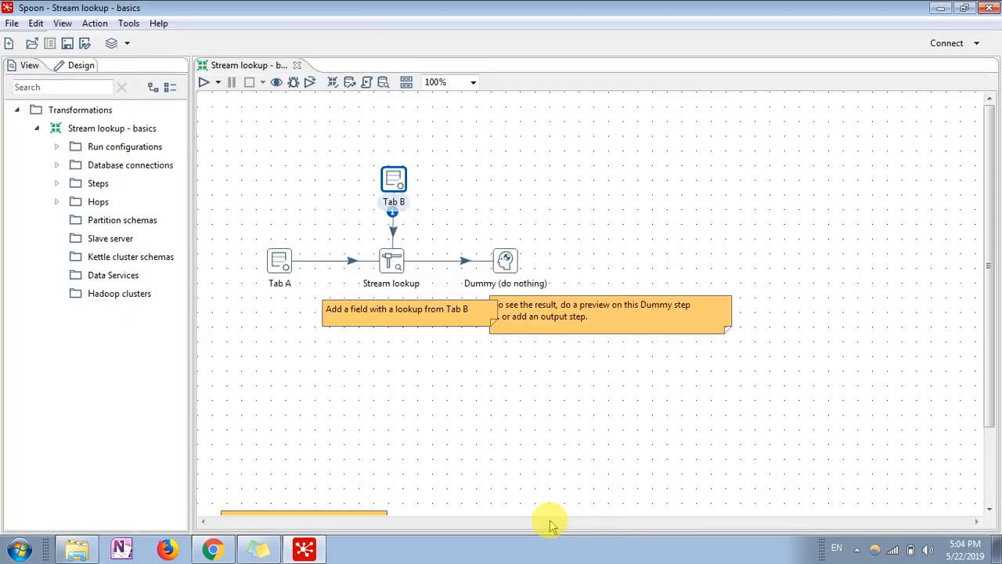
Check the Stream lookup keys Mandt/Benutzer to B_Mandt/B_Benutzer, keep Tab B as source, and confirm.
click(391, 260)
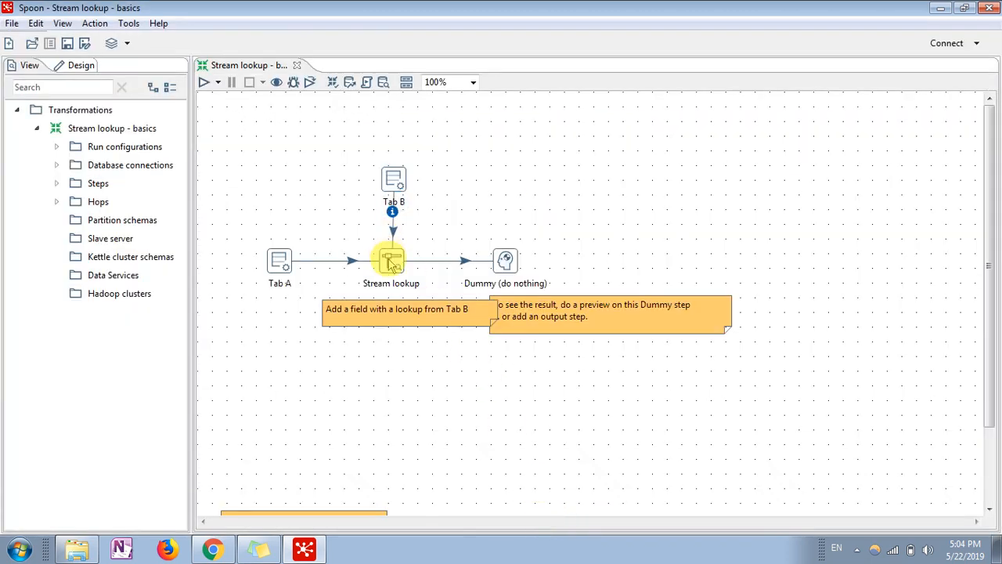
double_click(390, 259)
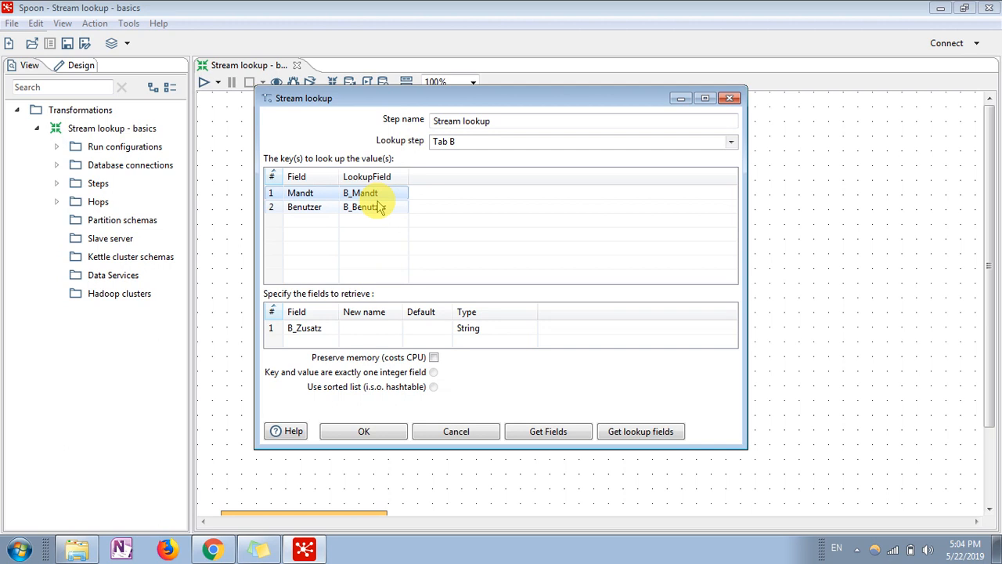
click(305, 327)
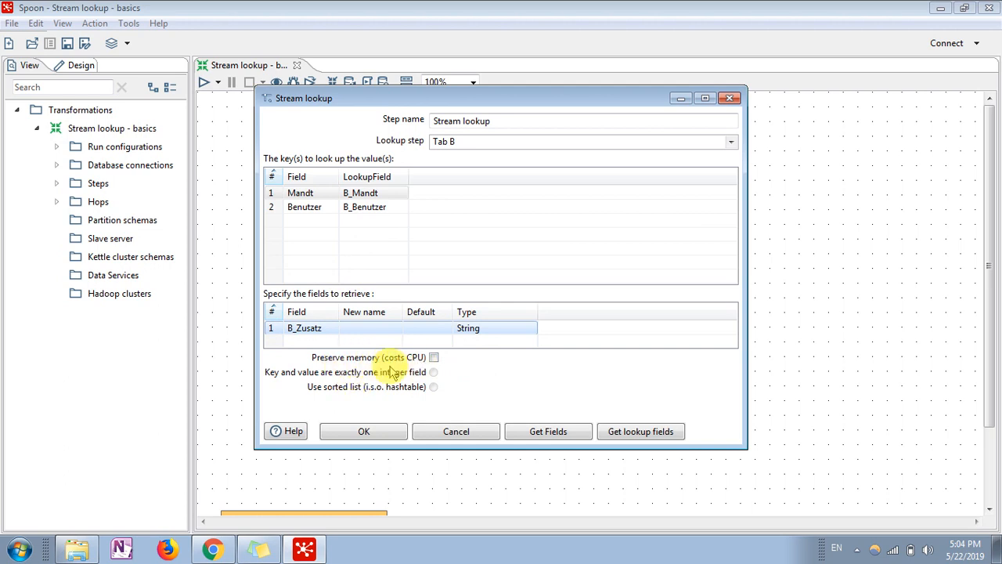
mouse_move(356, 378)
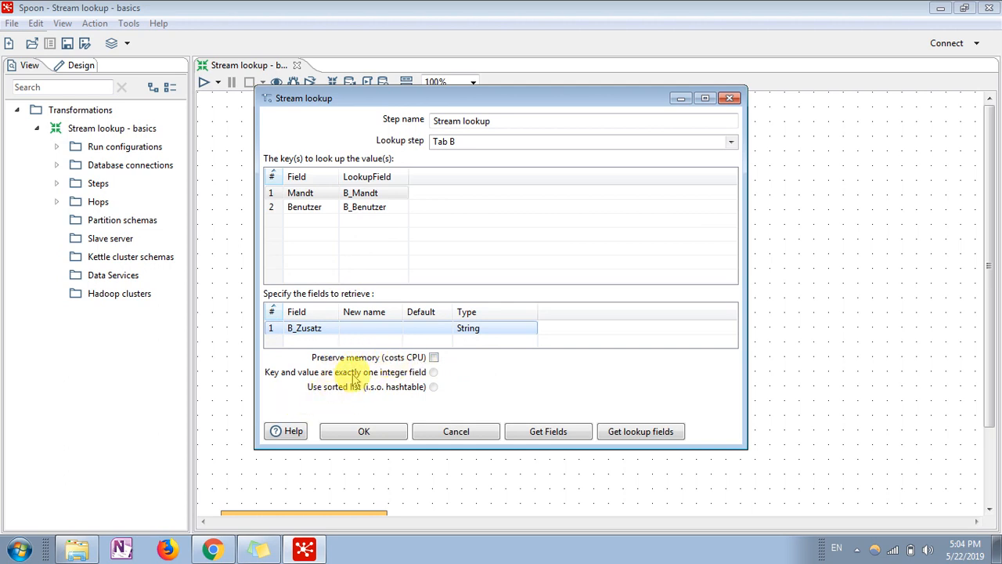
mouse_move(507, 84)
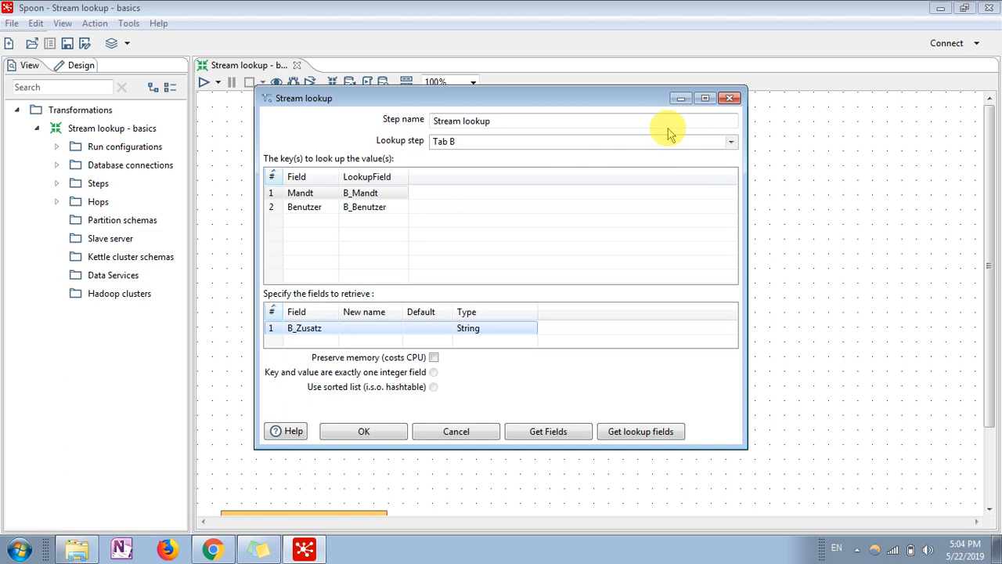
click(730, 142)
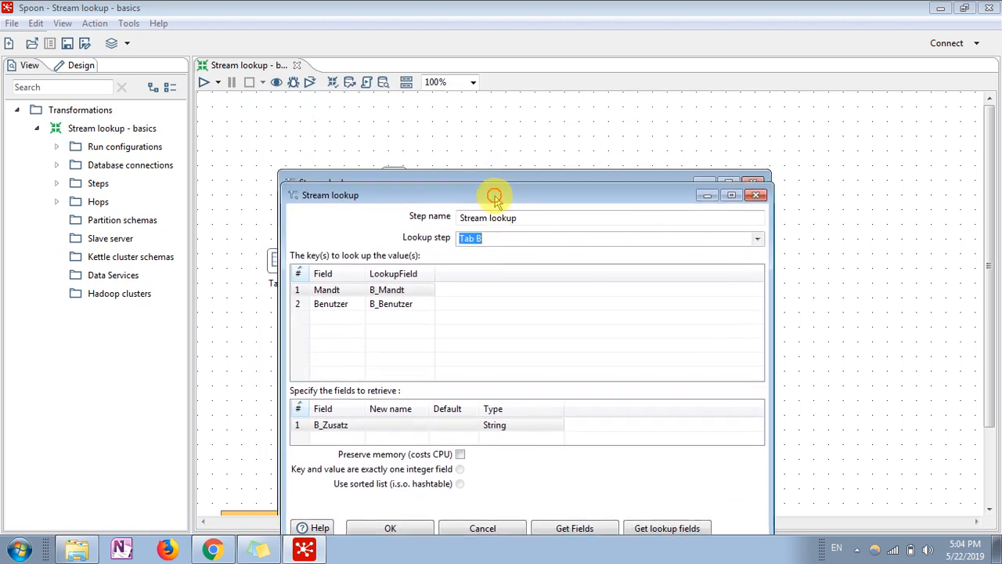
drag(493, 194, 681, 90)
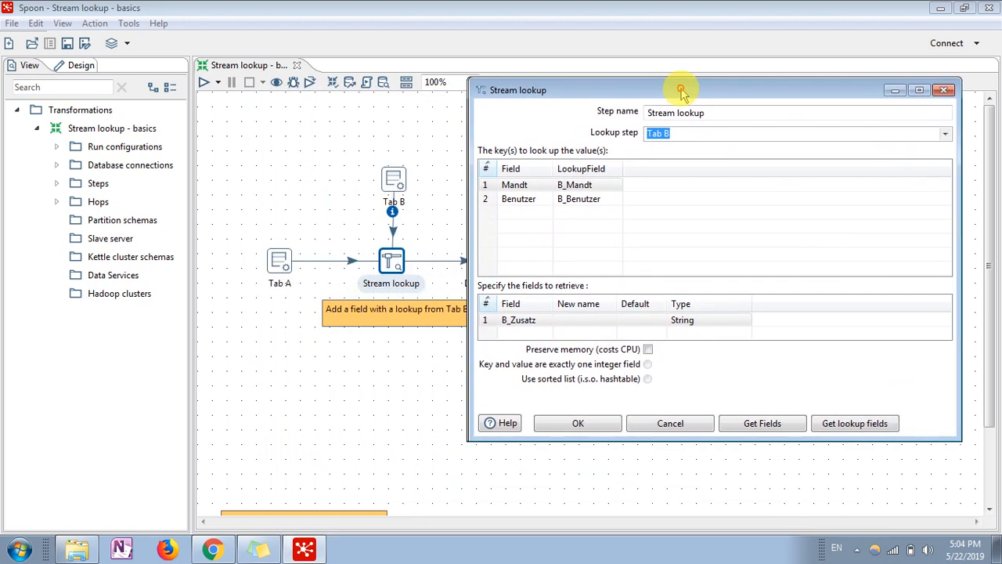
drag(681, 89, 681, 97)
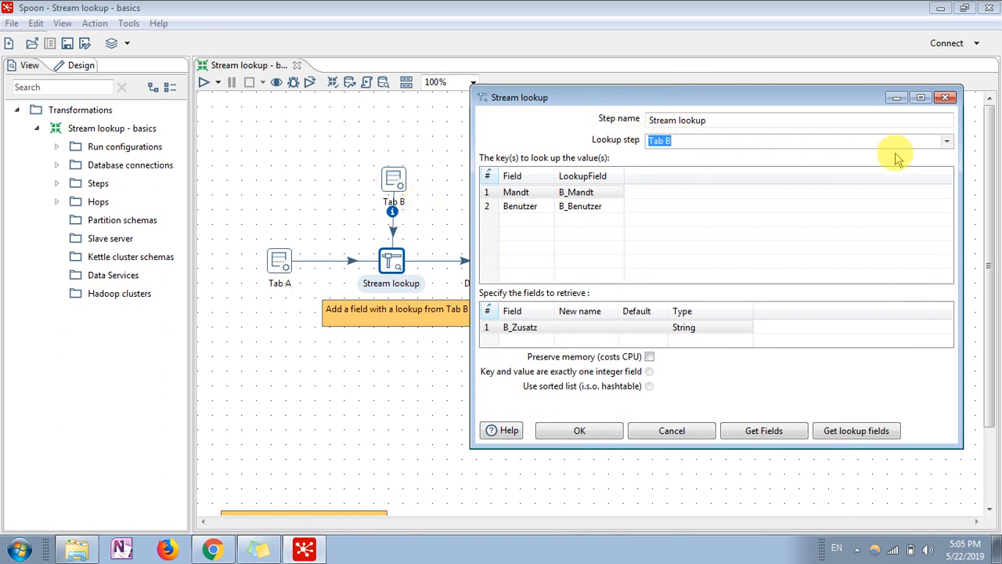
click(945, 140)
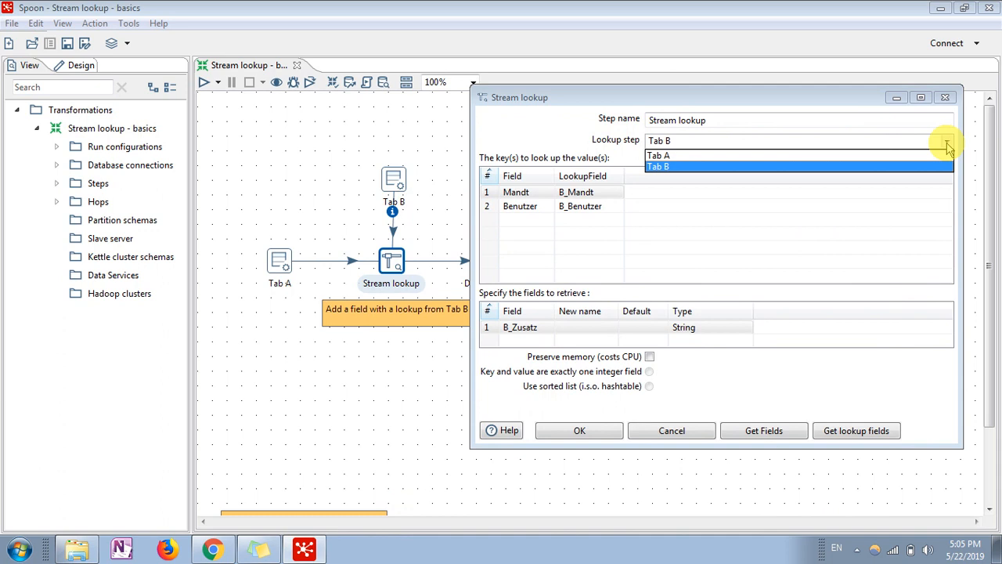
click(658, 166)
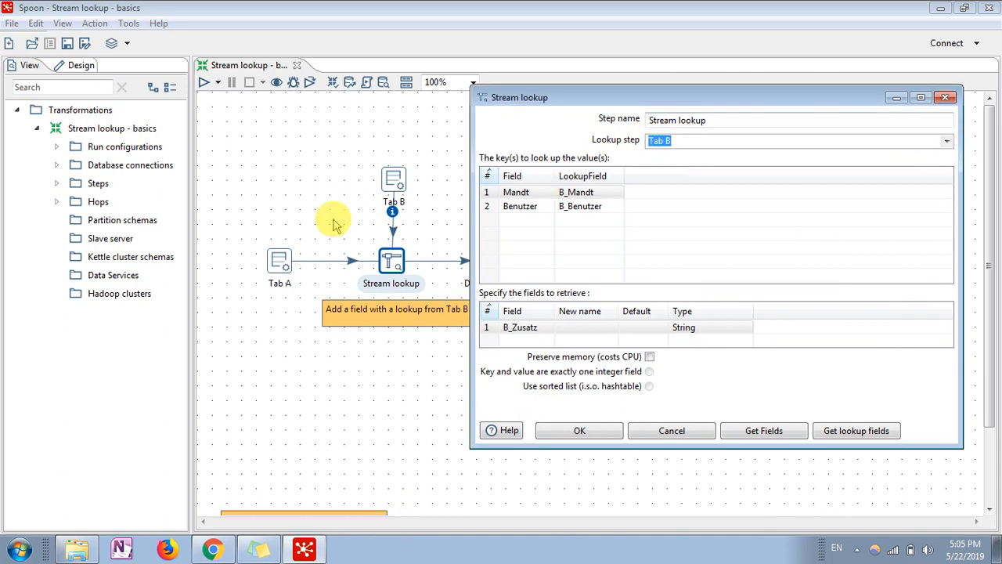
mouse_move(392, 261)
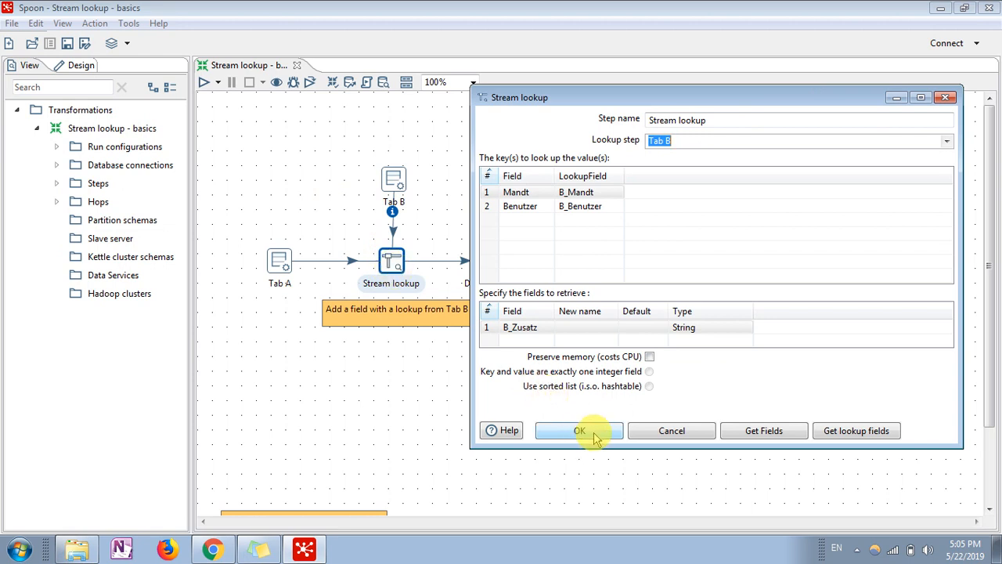
click(579, 430)
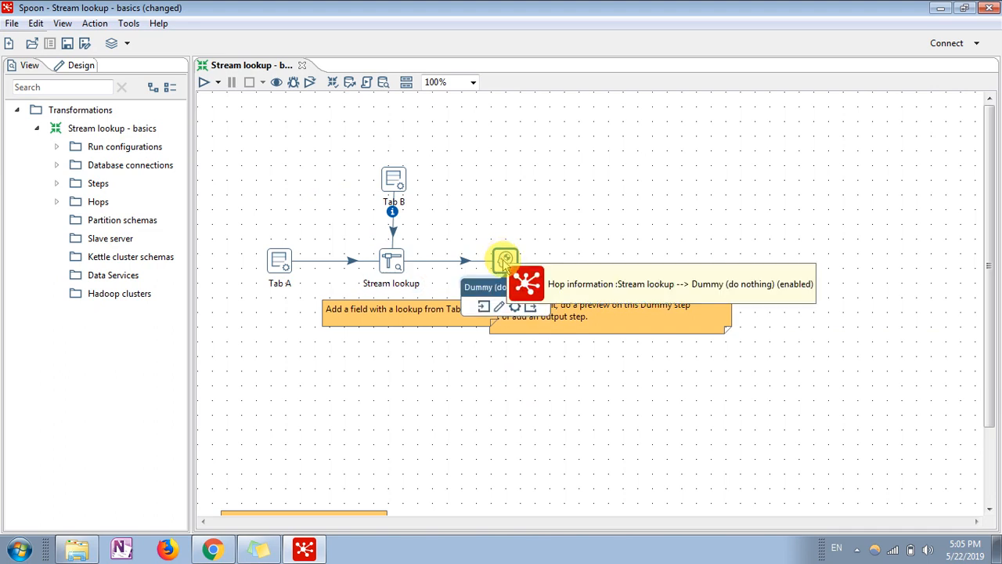
Quick-launch a preview of the Dummy step's joined rows, then close the preview window.
right_click(505, 259)
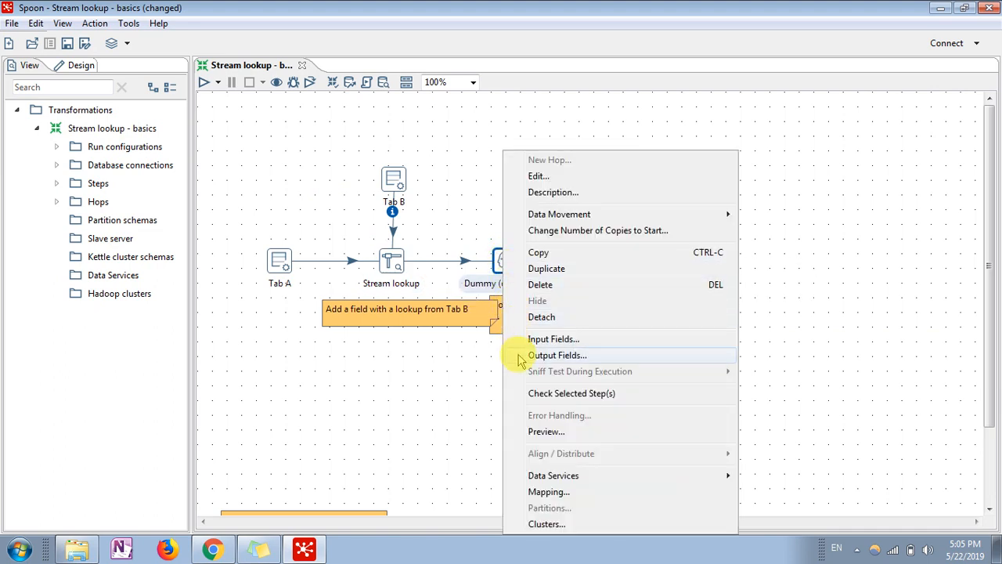
mouse_move(530, 431)
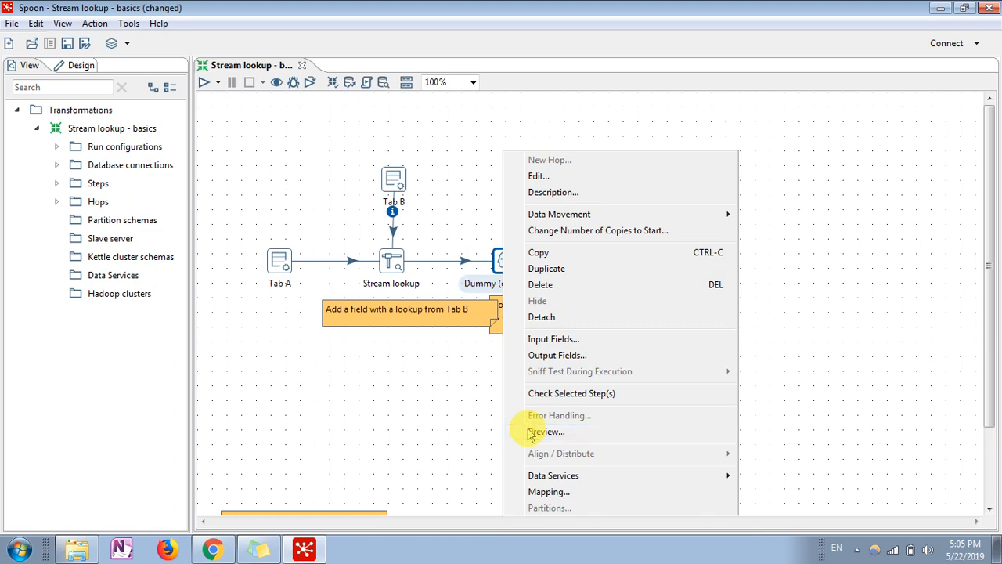
click(545, 431)
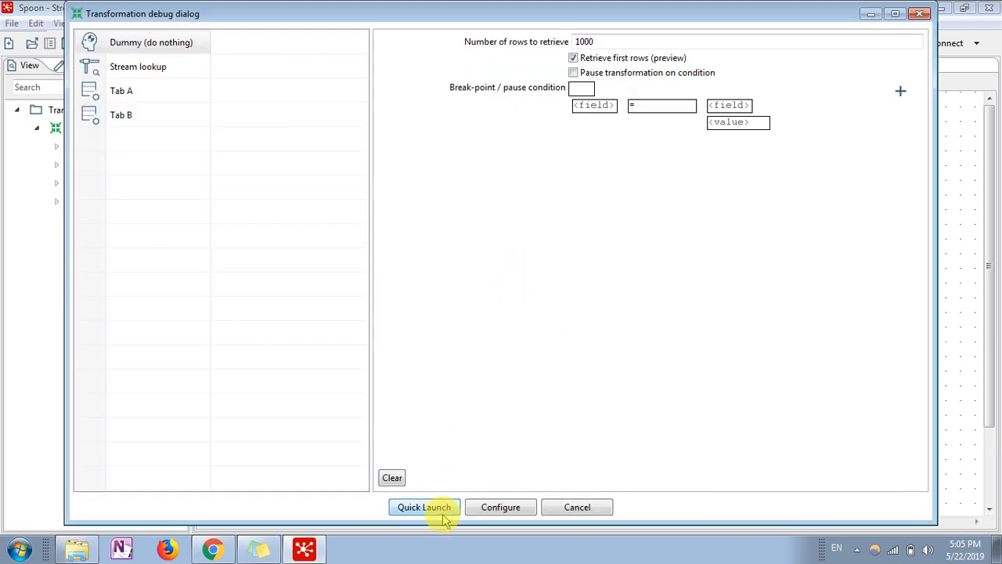
click(423, 506)
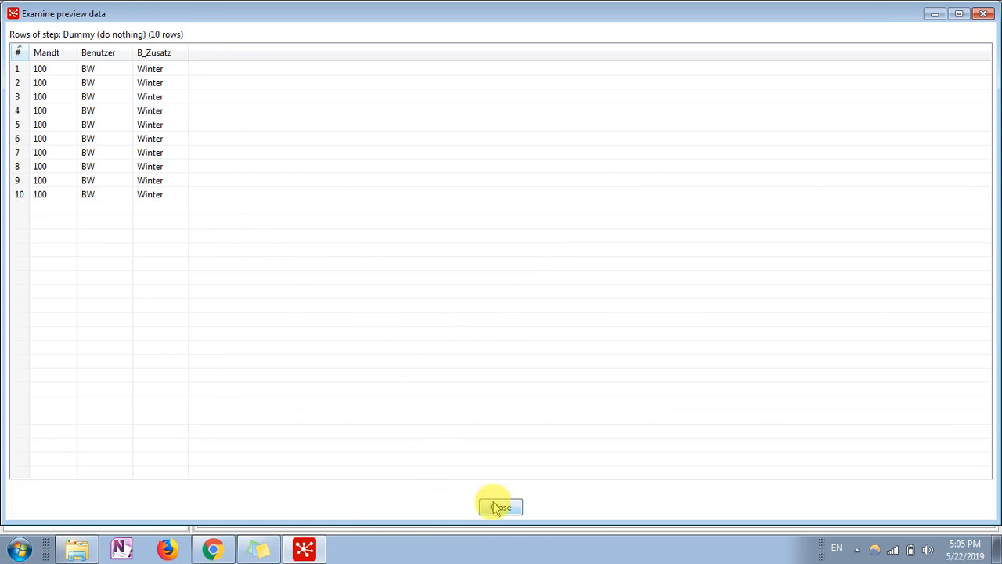
click(500, 506)
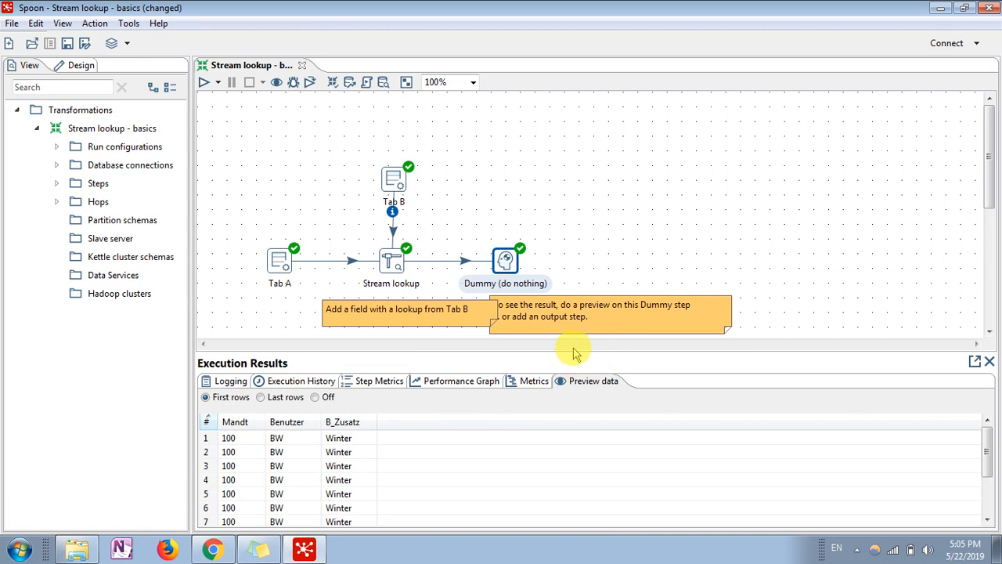
mouse_move(669, 361)
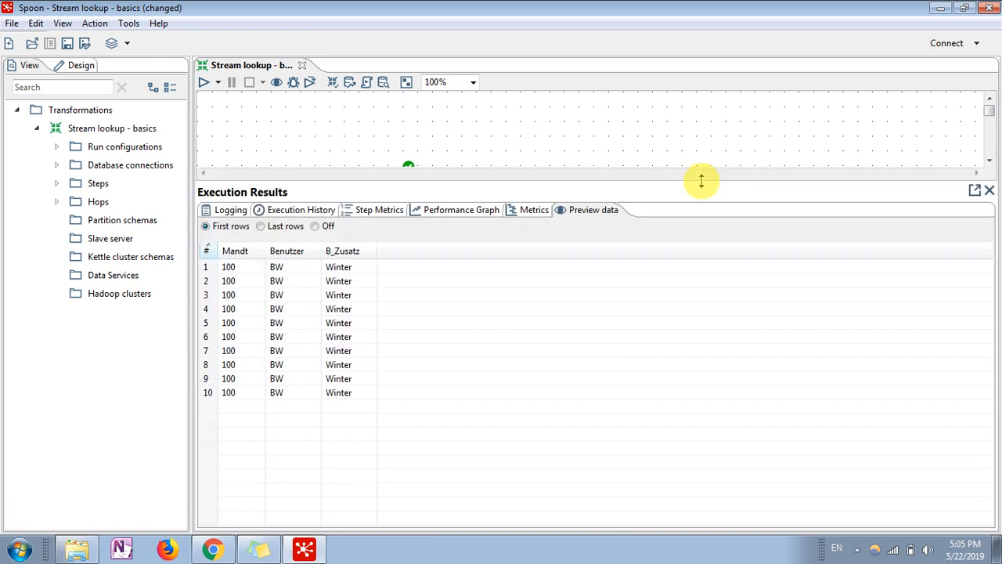
mouse_move(439, 204)
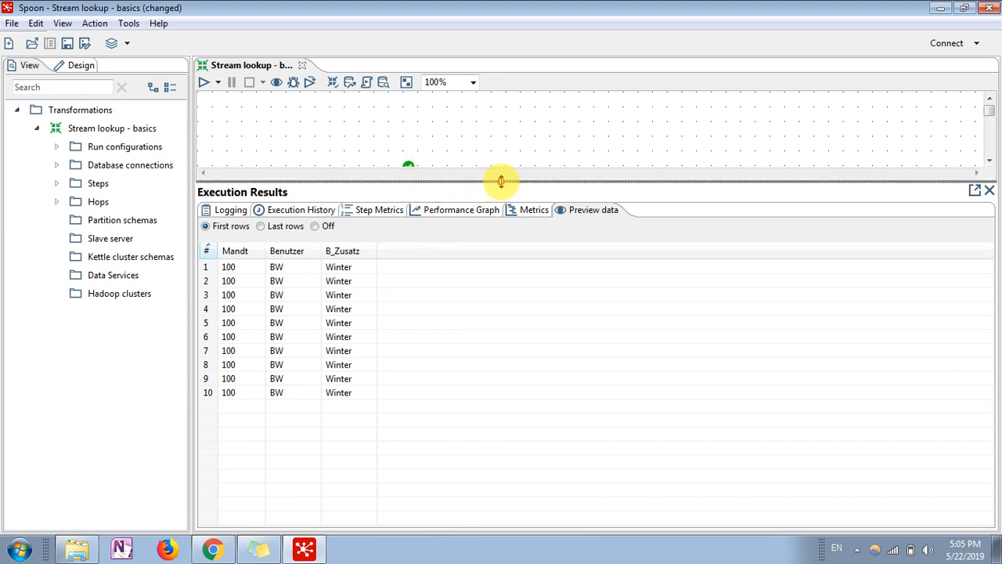
Drag the canvas divider down so the execution results list all ten rows.
drag(501, 182, 512, 264)
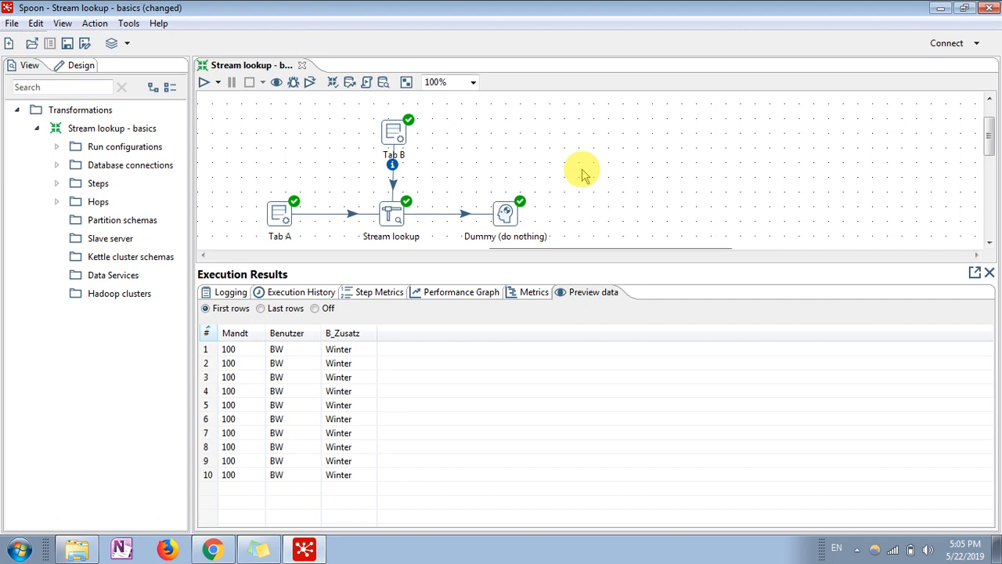
mouse_move(364, 240)
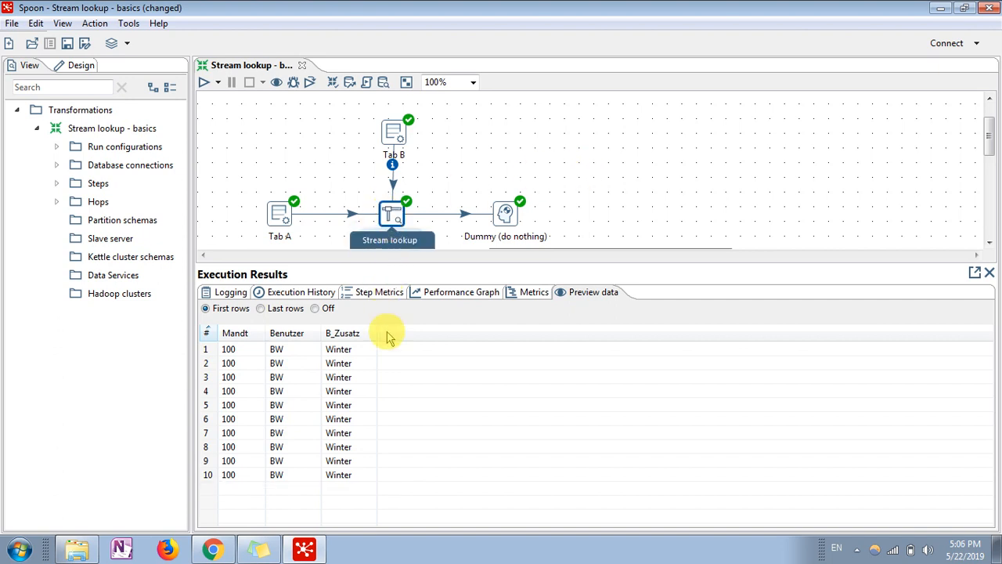
click(280, 213)
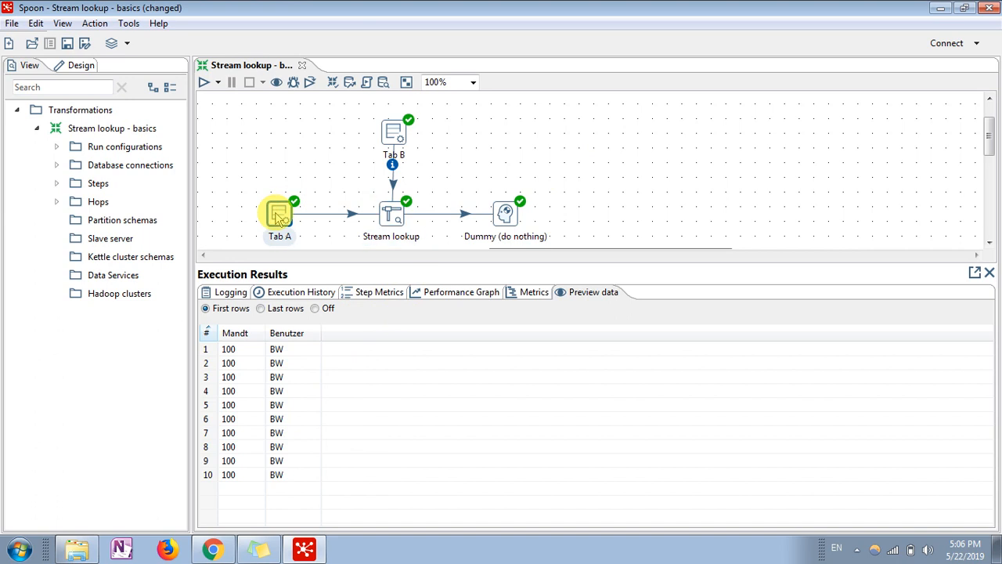
mouse_move(280, 433)
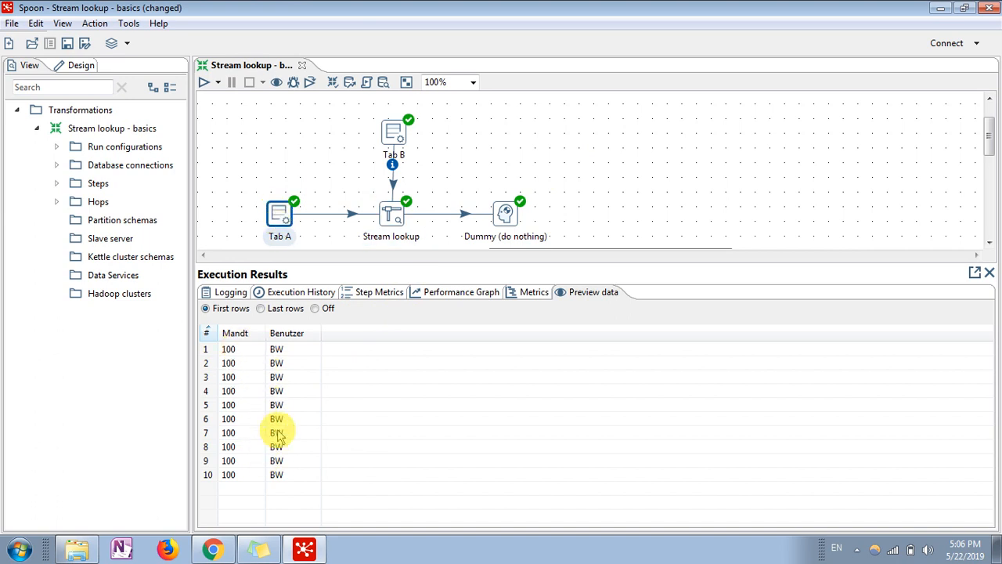
click(393, 131)
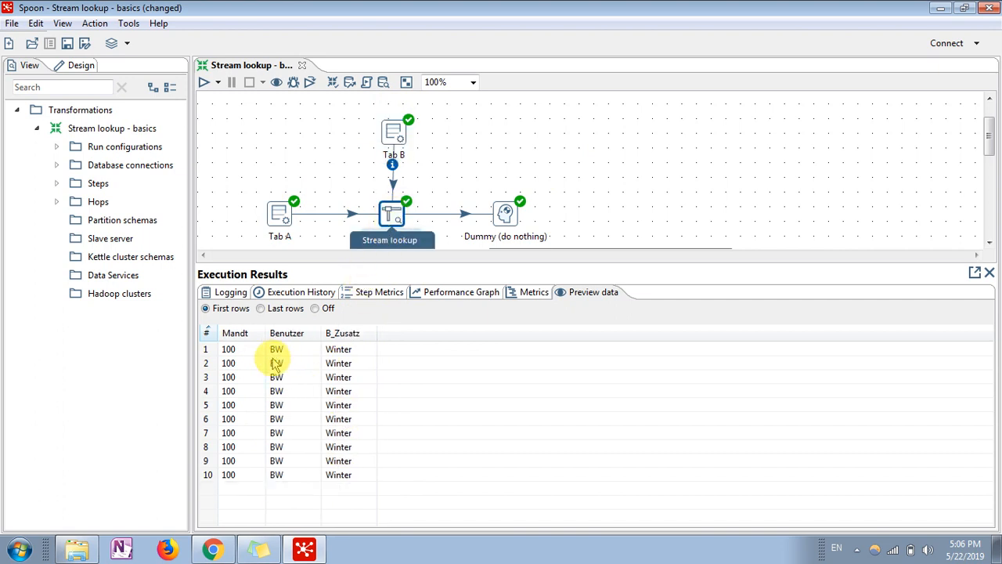
mouse_move(278, 425)
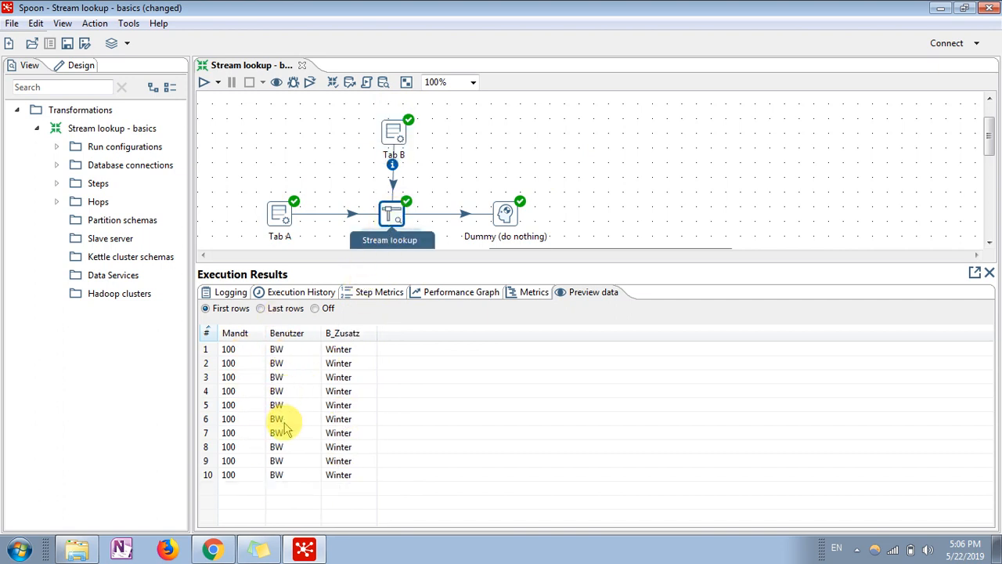
mouse_move(470, 212)
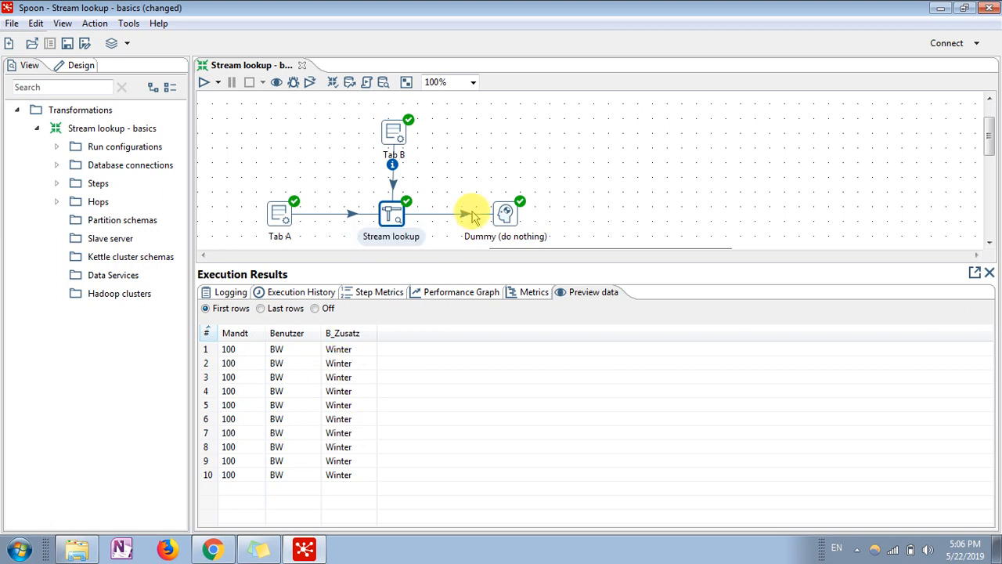
mouse_move(354, 321)
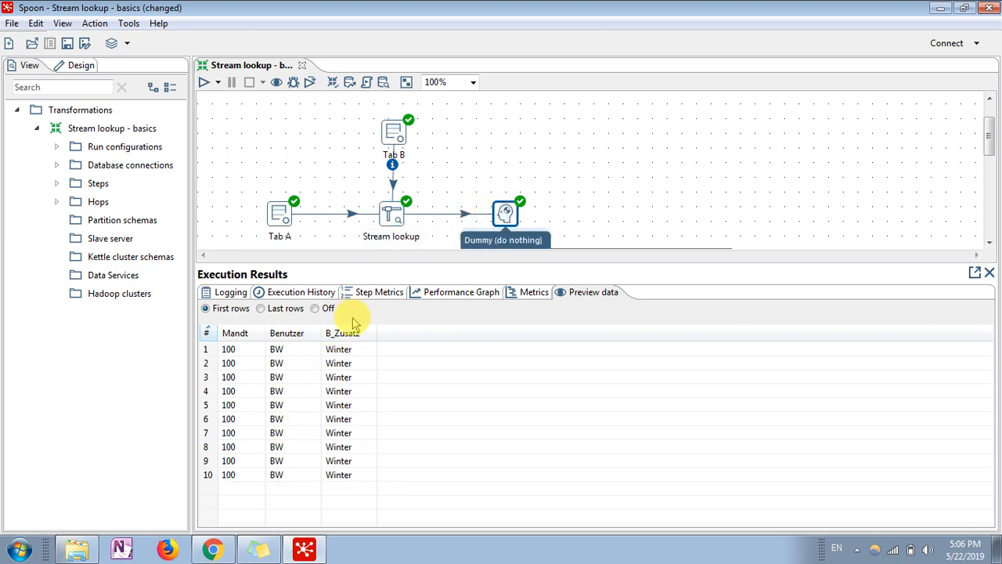
mouse_move(546, 209)
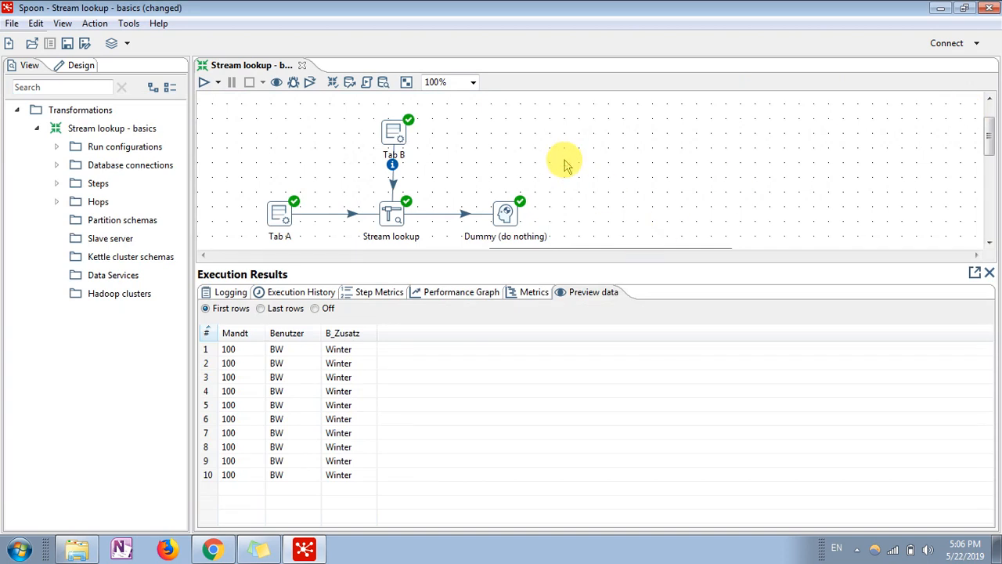
mouse_move(304, 524)
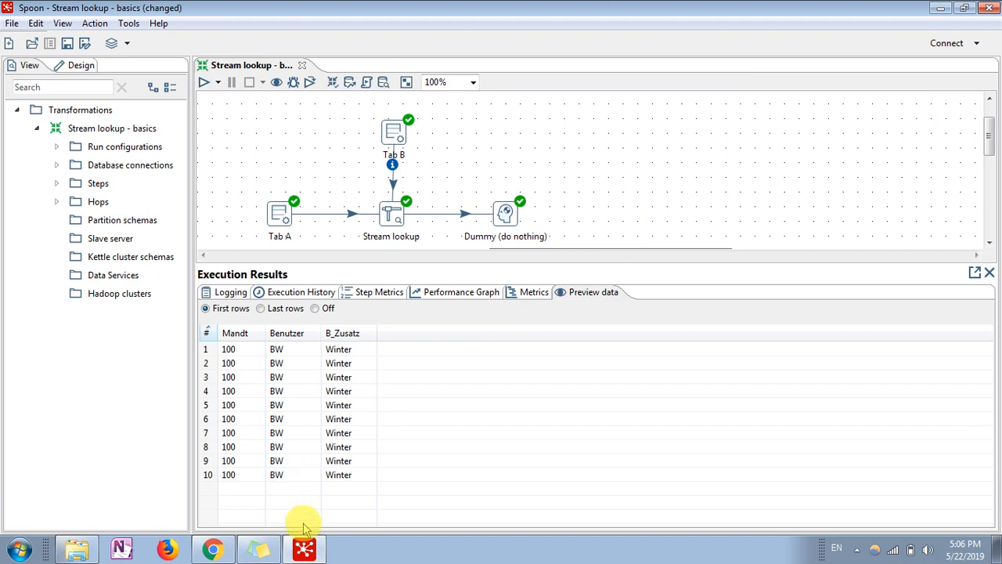